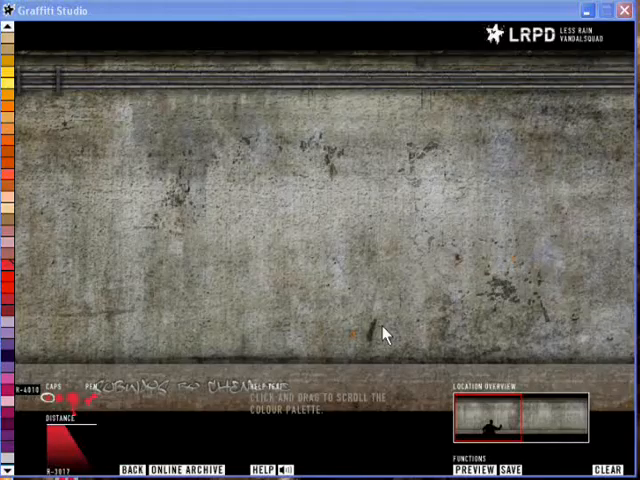
# Spray the green piece, orange outline, black tags and purple splashes on the wall and show the full preview
pyautogui.click(200, 205)
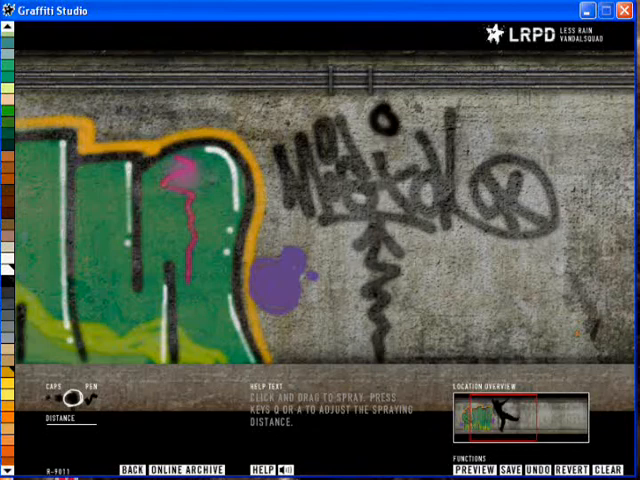
pyautogui.click(476, 470)
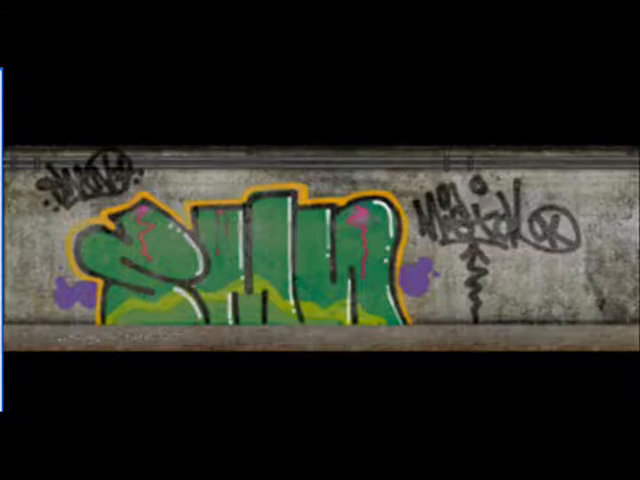